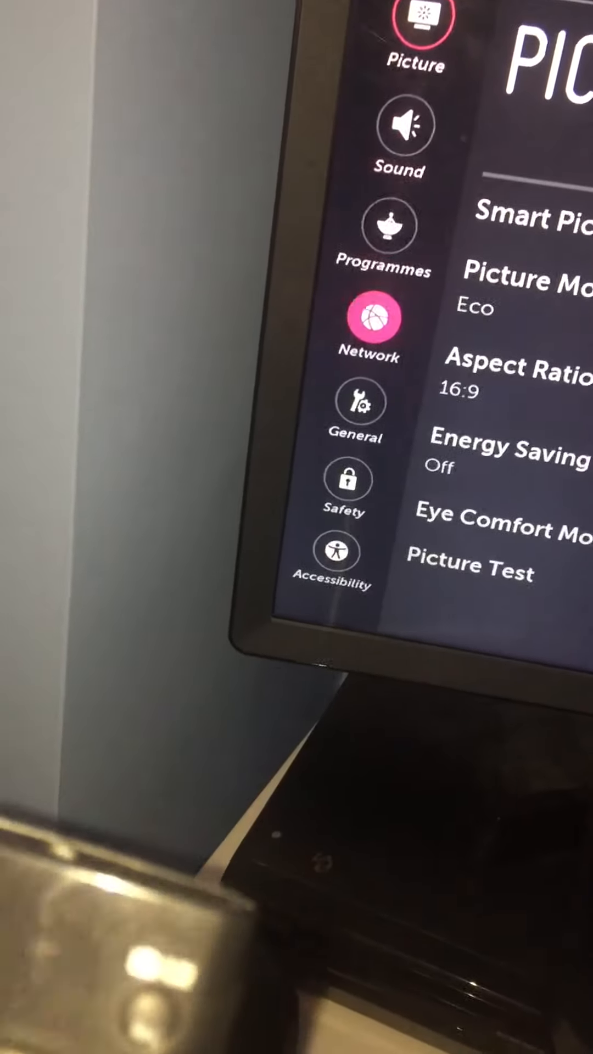
Open the General section from the Settings sidebar
{"action": "left_click", "coordinate": [360, 402]}
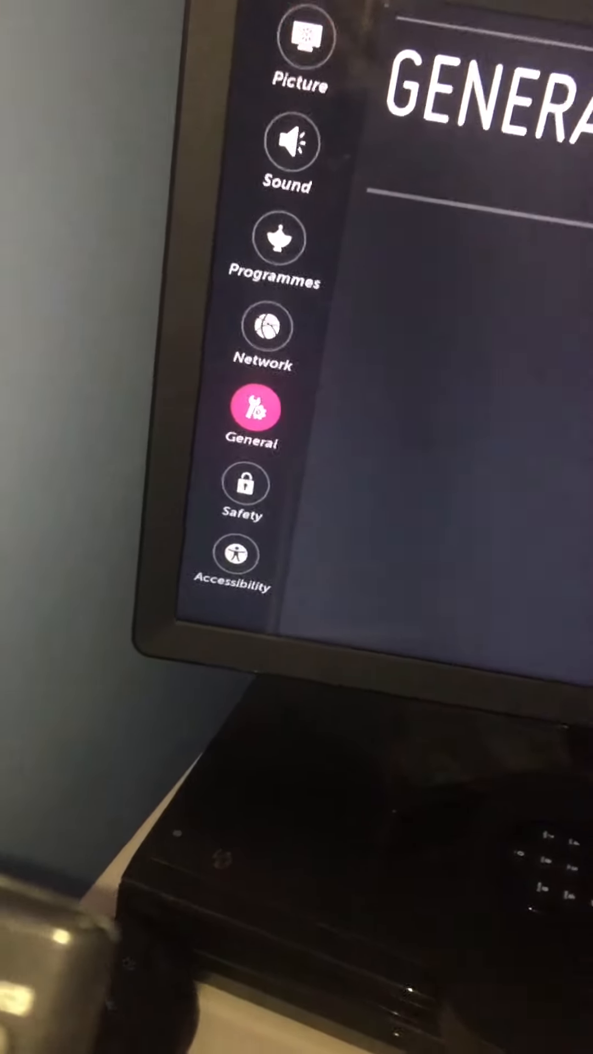